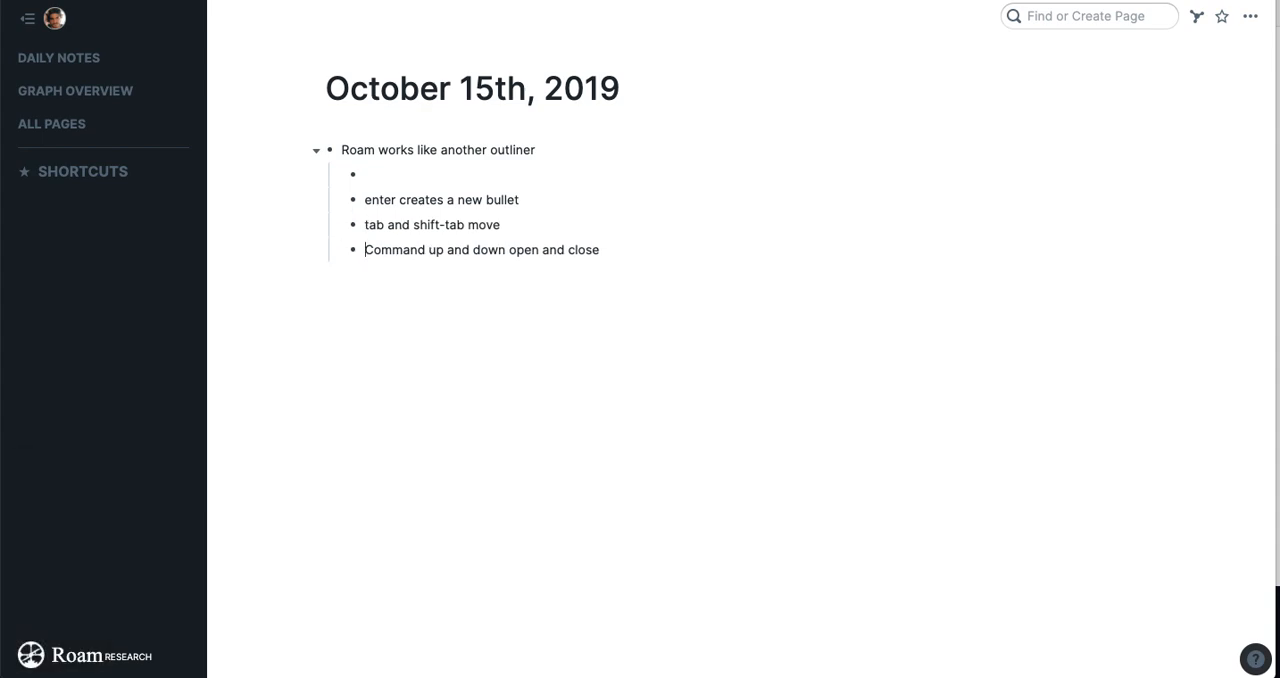
Delete the empty child bullet under 'Roam works like another outliner', leaving three filled bullets.
{"action": "left_click_drag", "start_coordinate": [365, 199], "coordinate": [600, 250]}
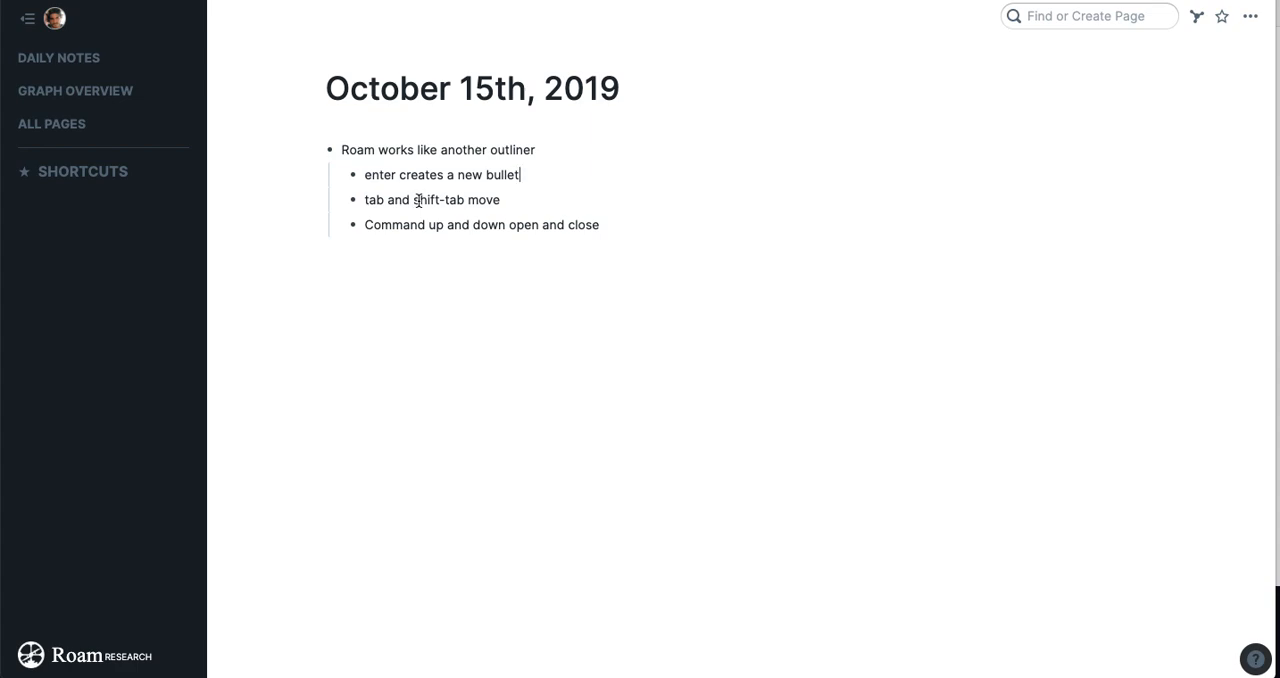
{"action": "mouse_move", "coordinate": [339, 215]}
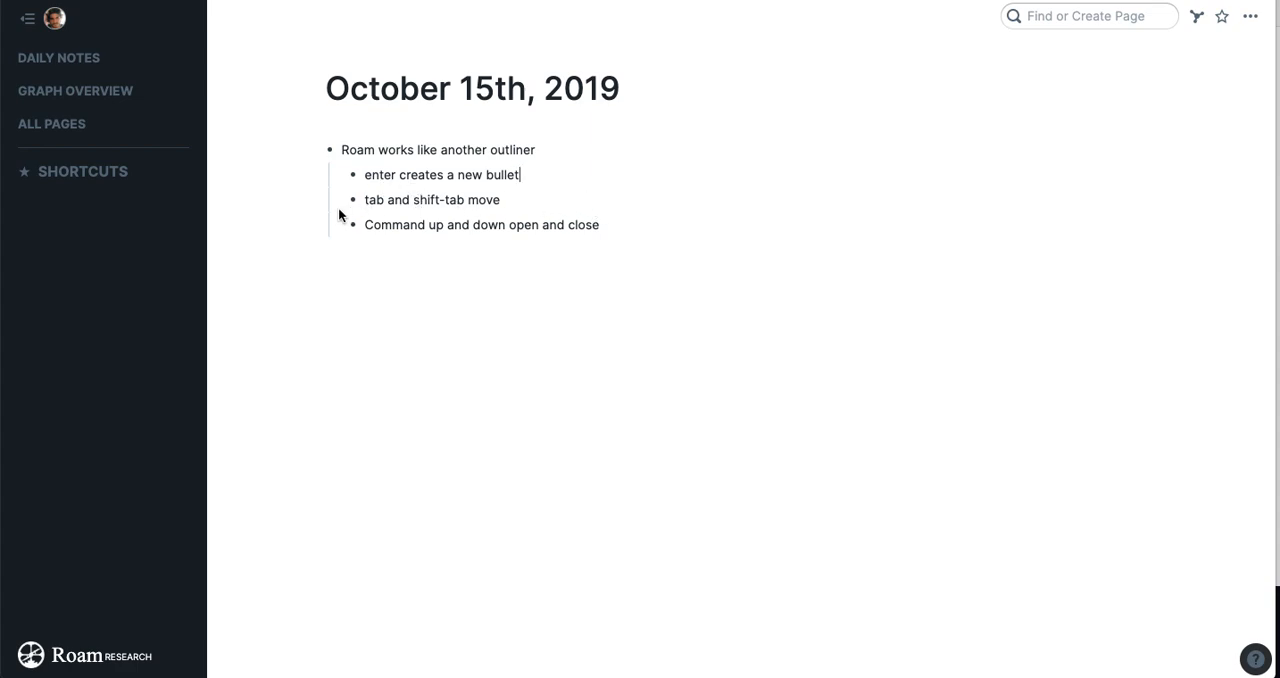
Indent bullets with Tab to make 'tab and shift-tab move' the top-level parent.
{"action": "key", "text": "Tab"}
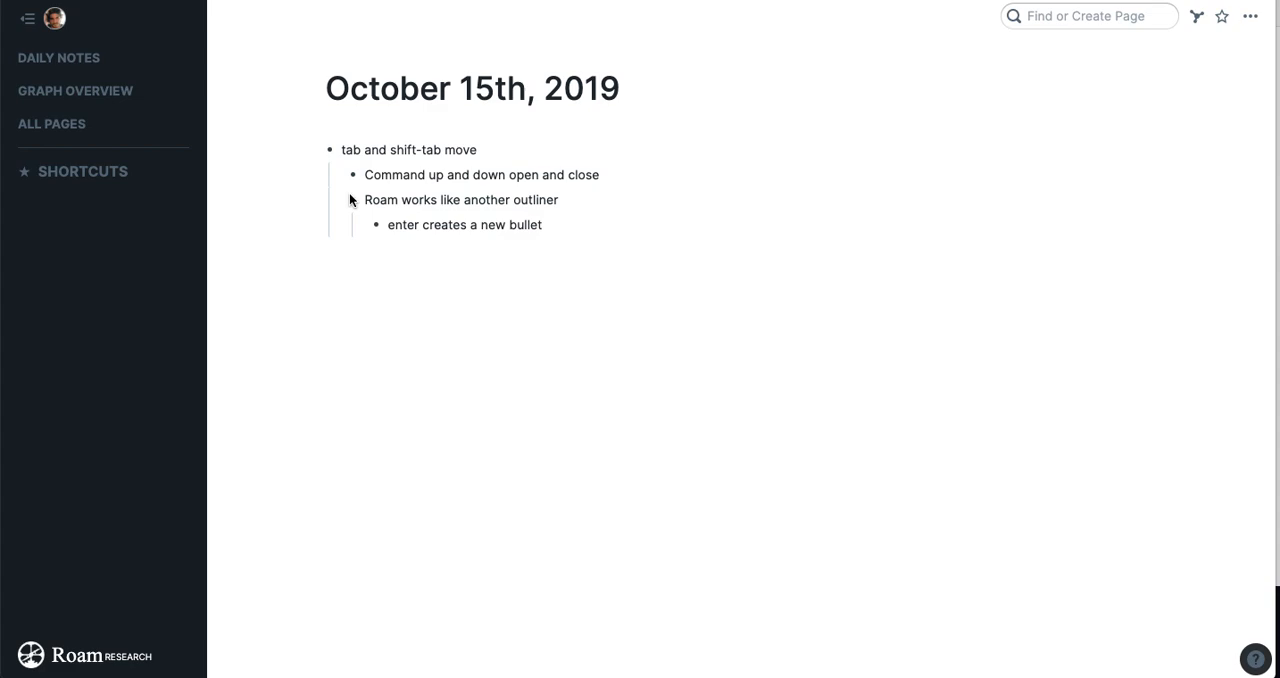
{"action": "mouse_move", "coordinate": [480, 213]}
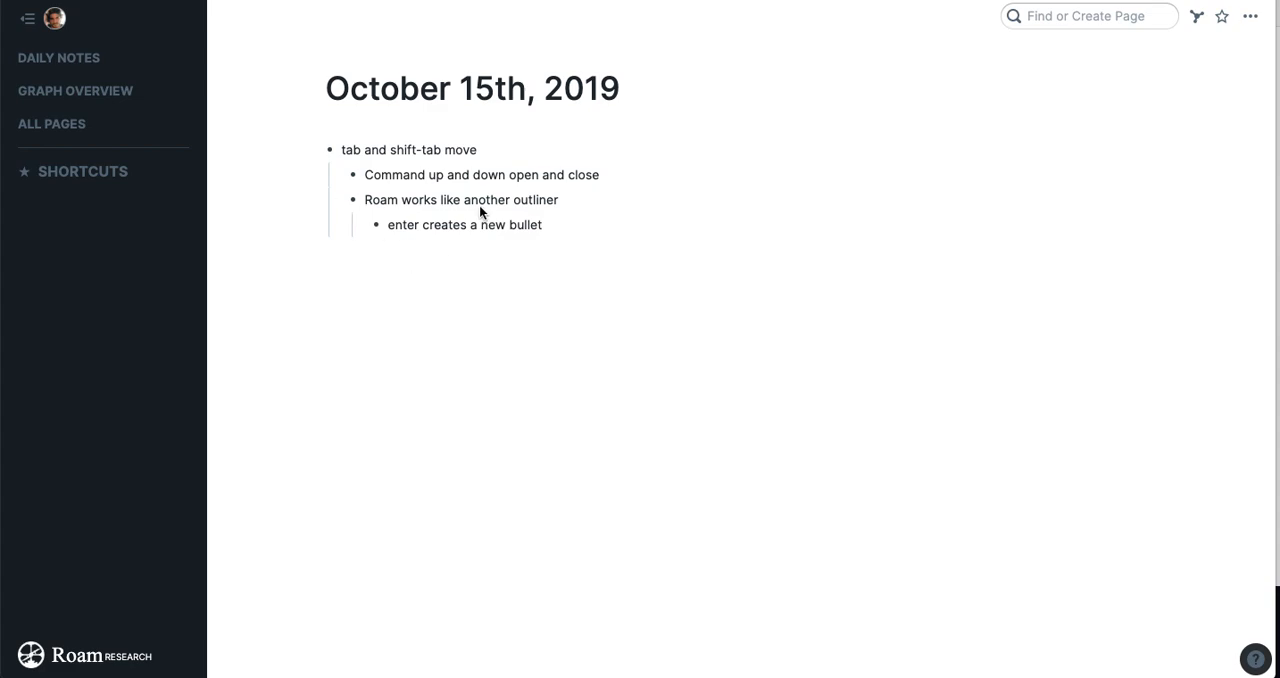
{"action": "mouse_move", "coordinate": [481, 213]}
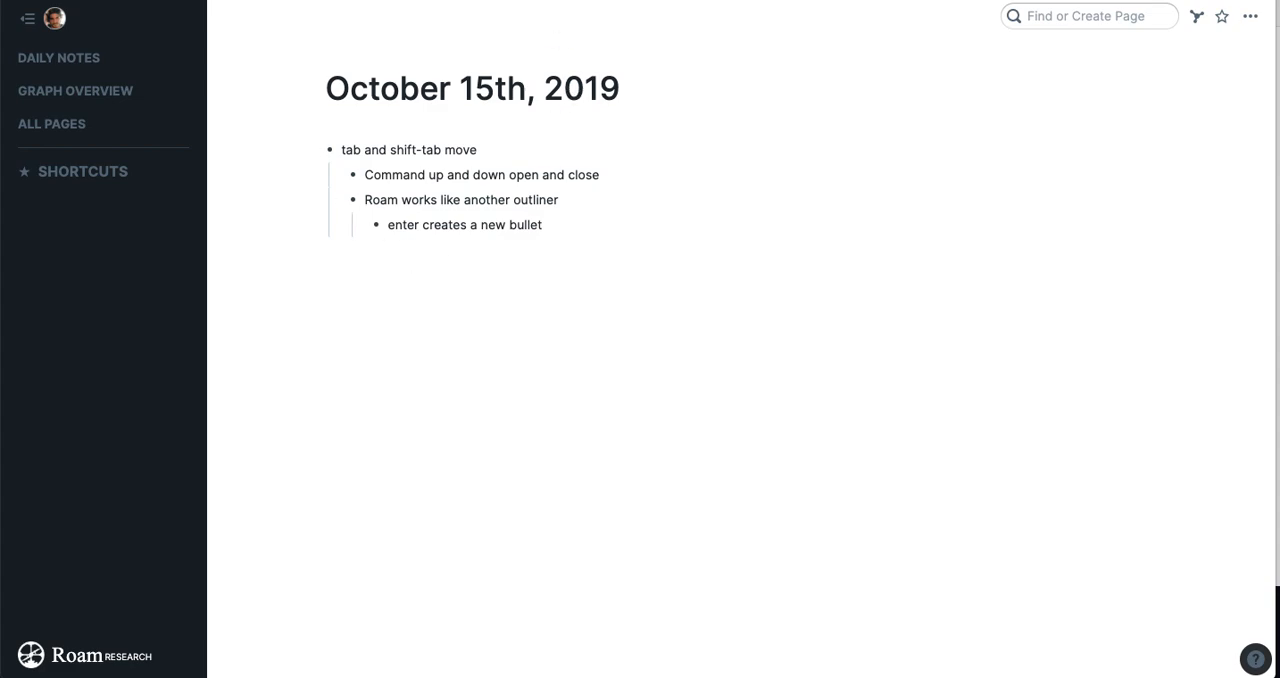